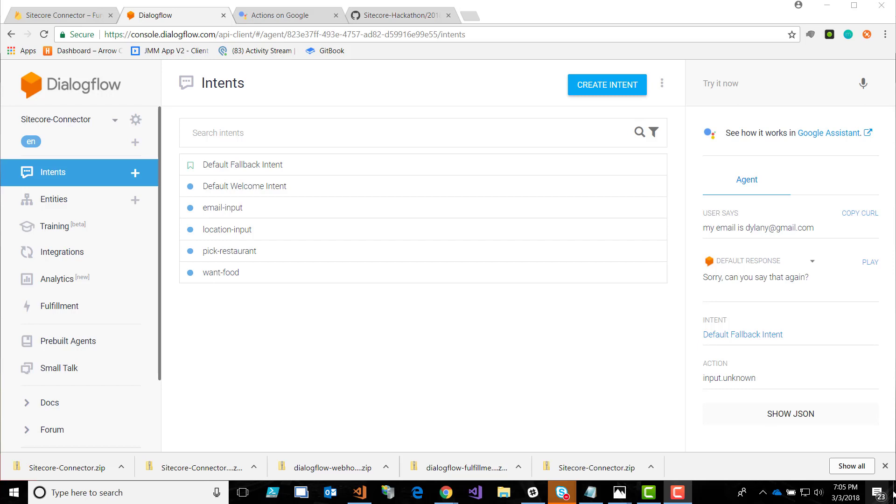
mouse_move(812, 289)
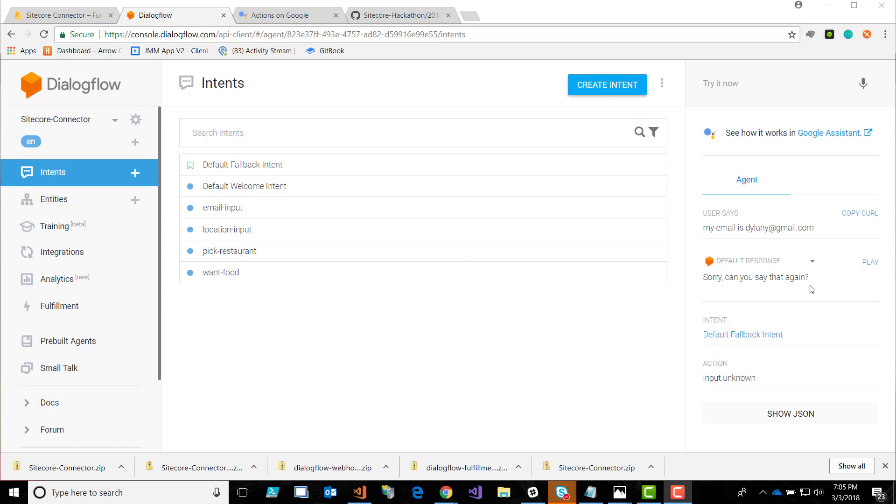
mouse_move(864, 497)
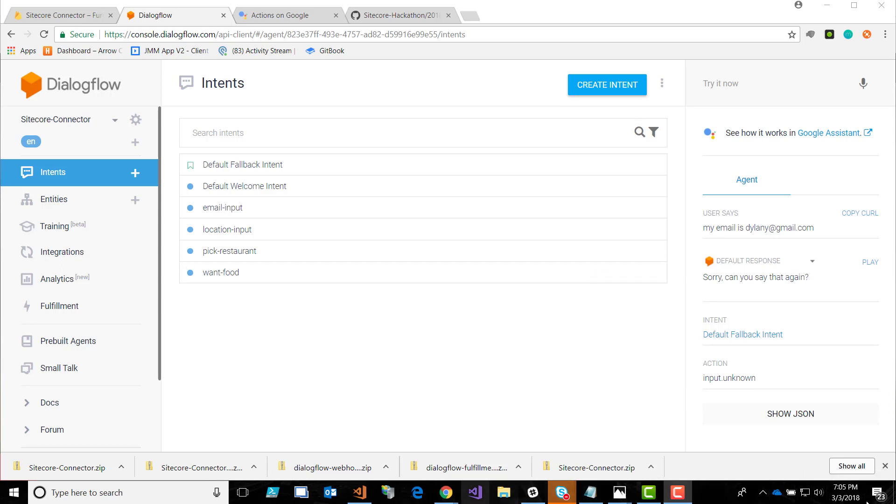
mouse_move(227, 229)
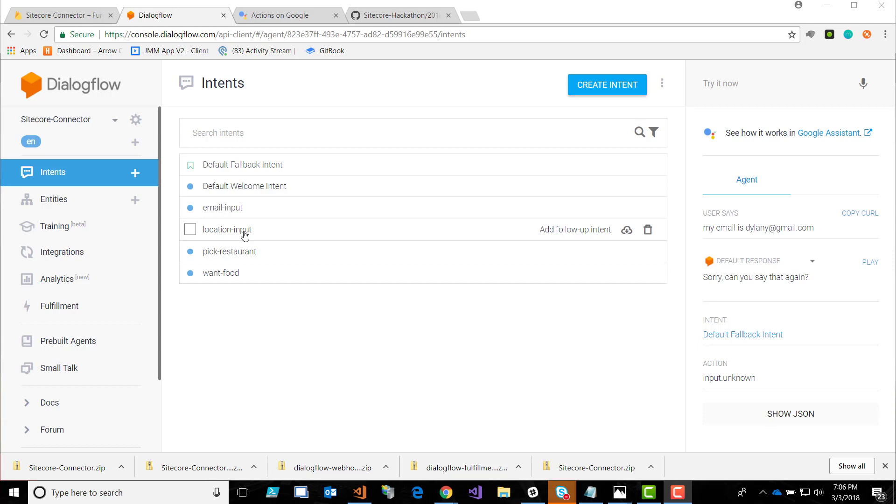
mouse_move(211, 196)
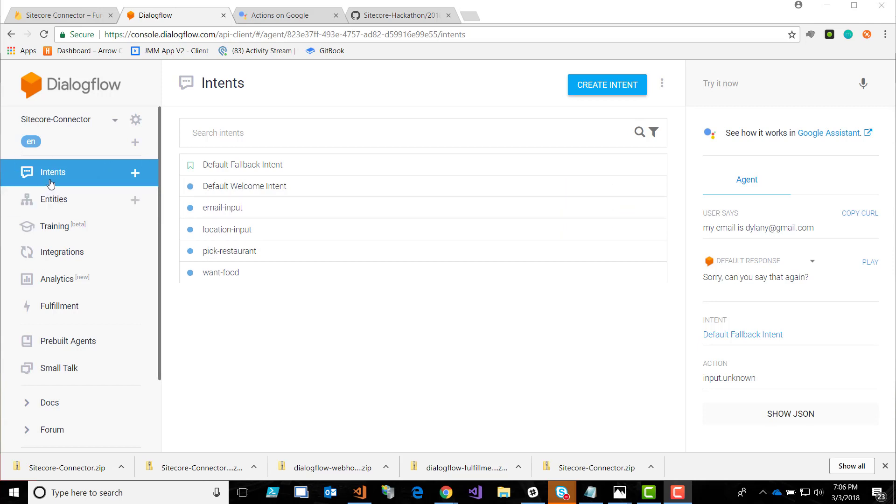
mouse_move(53, 183)
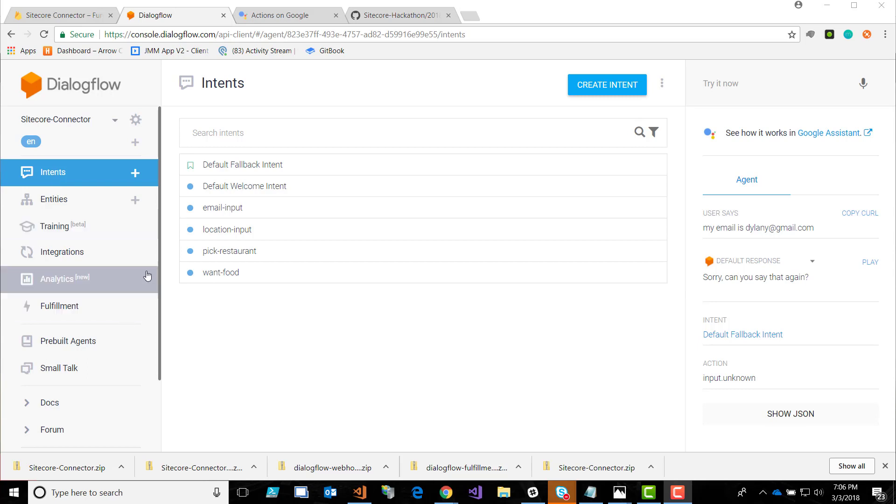
mouse_move(220, 272)
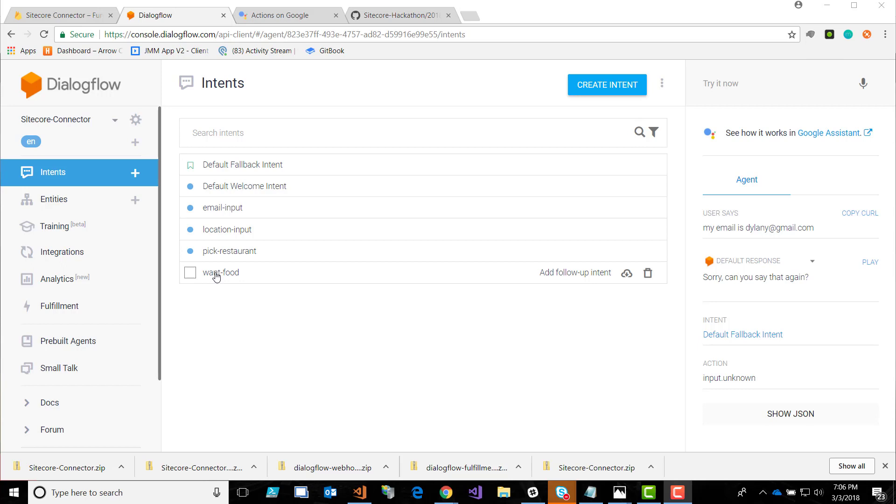
- Review the want-food intent, then return to the intents list
left_click(220, 272)
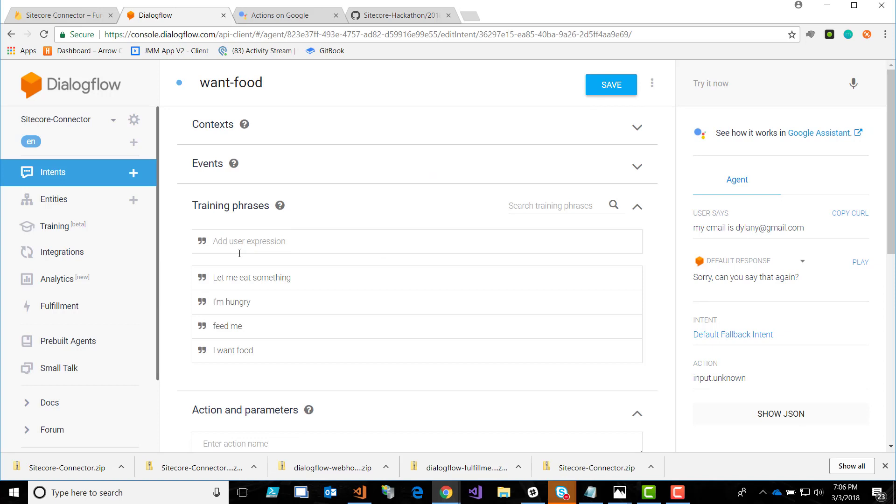
mouse_move(231, 308)
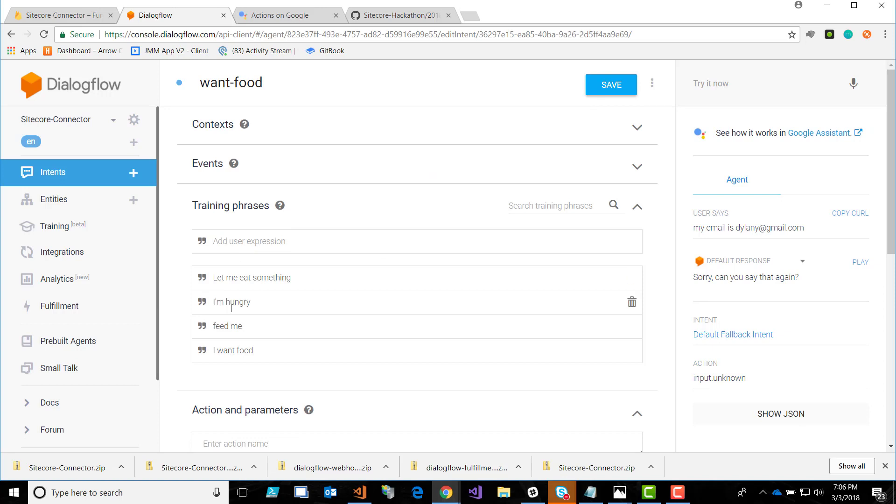
scroll("down", 3)
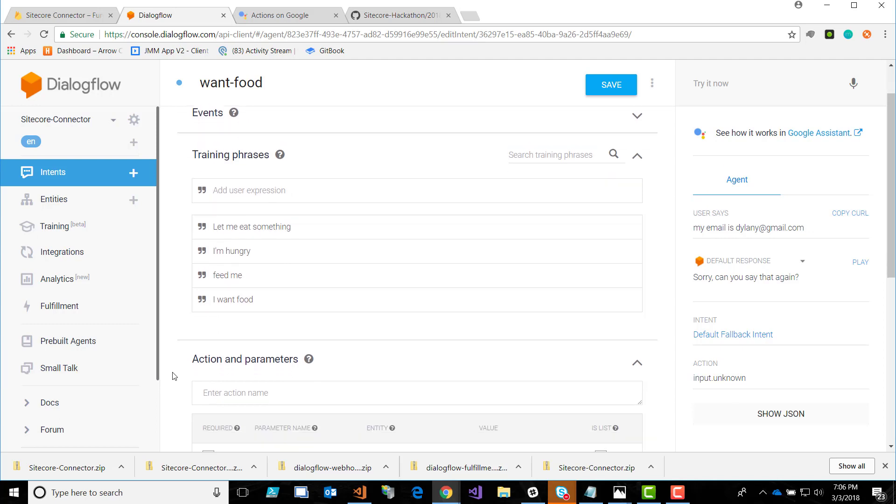
scroll("down", 3)
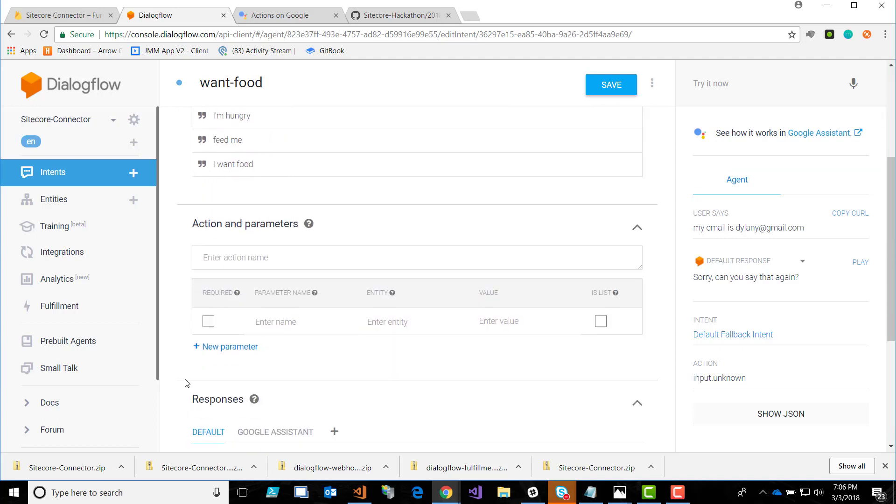
scroll("down", 3)
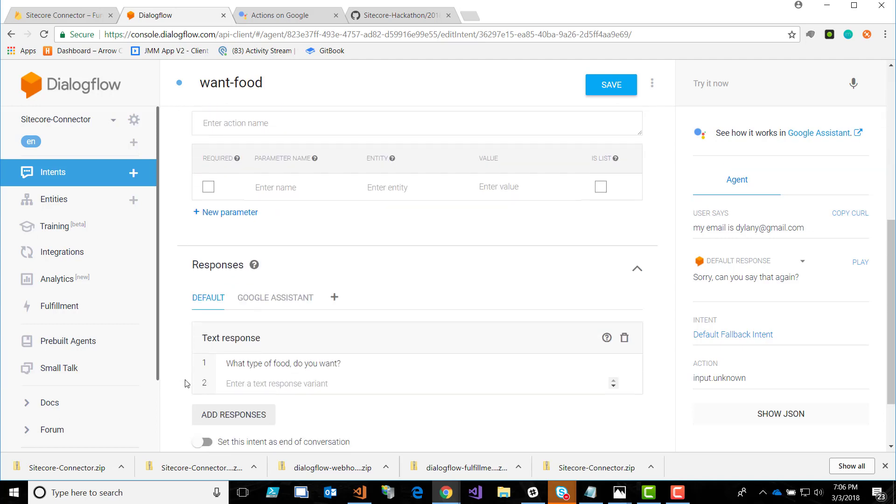
left_click(52, 172)
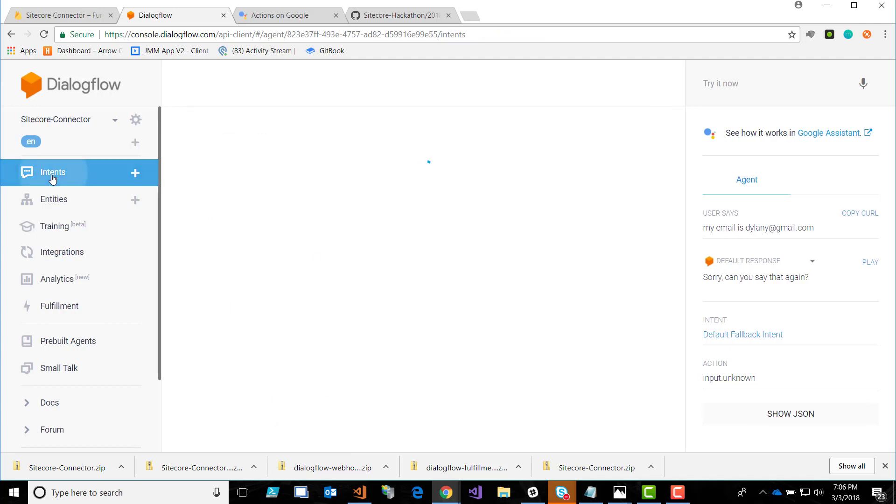
left_click(52, 173)
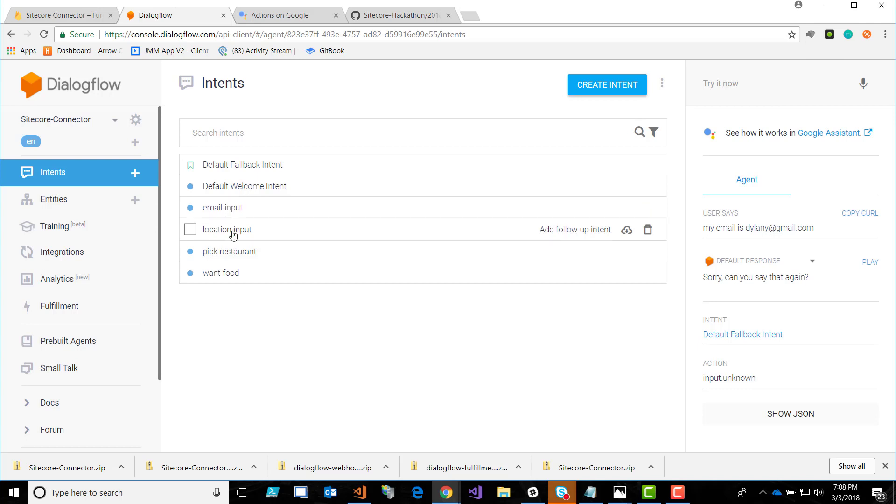
mouse_move(433, 227)
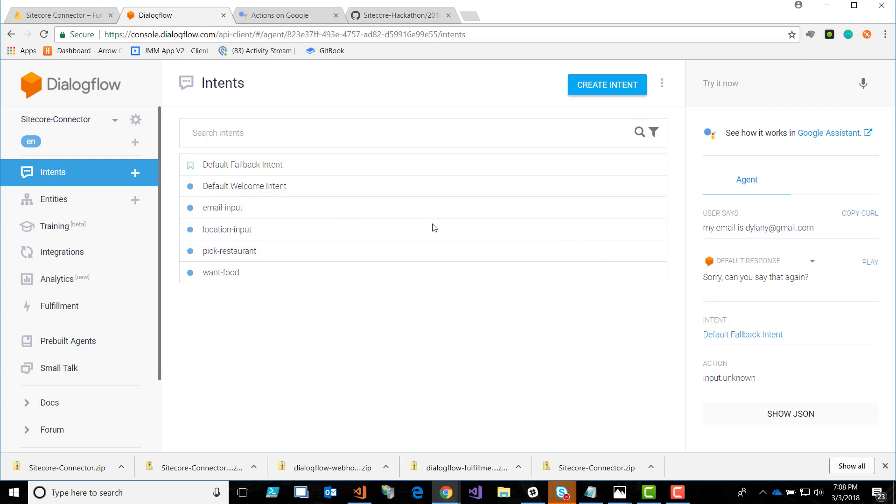
mouse_move(58, 367)
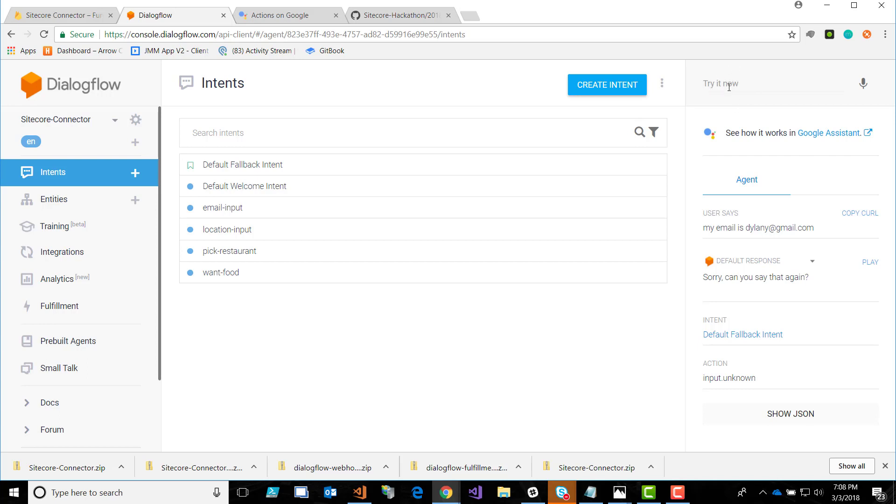
- Test the query 'I want food' in the console, then switch to the Actions on Google simulator
left_click(775, 84)
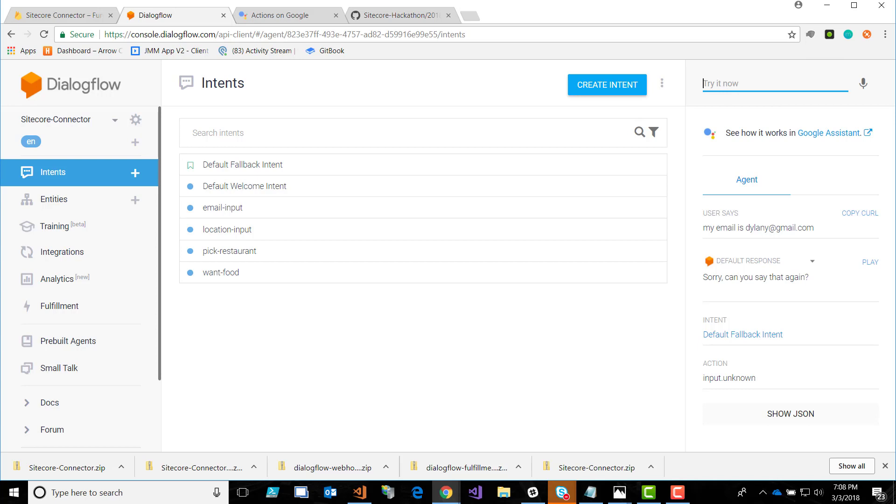
type("I want")
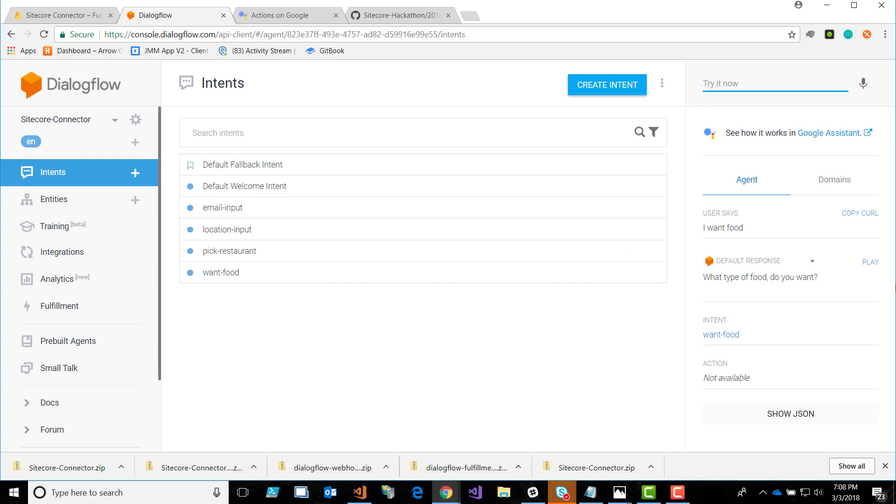
left_click(775, 83)
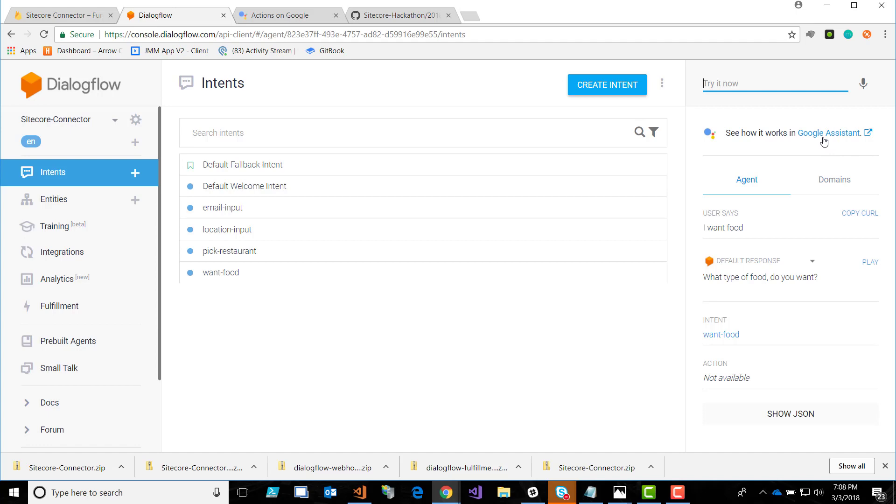
mouse_move(284, 14)
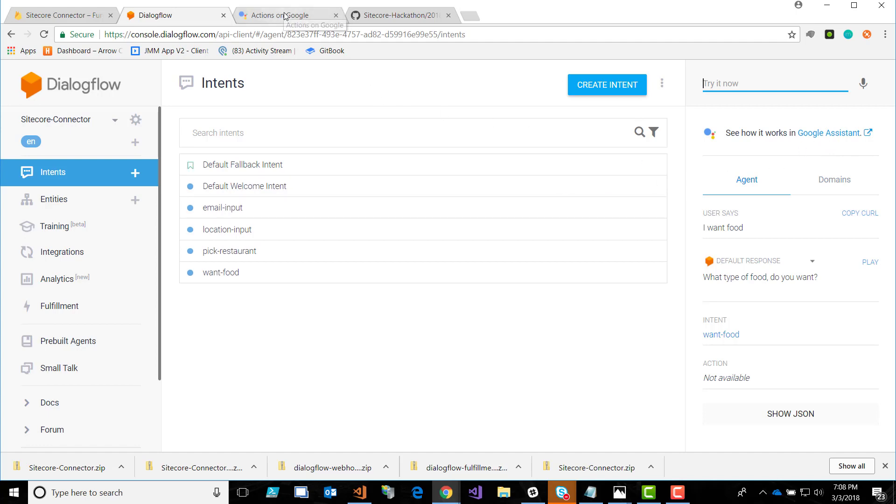
left_click(284, 15)
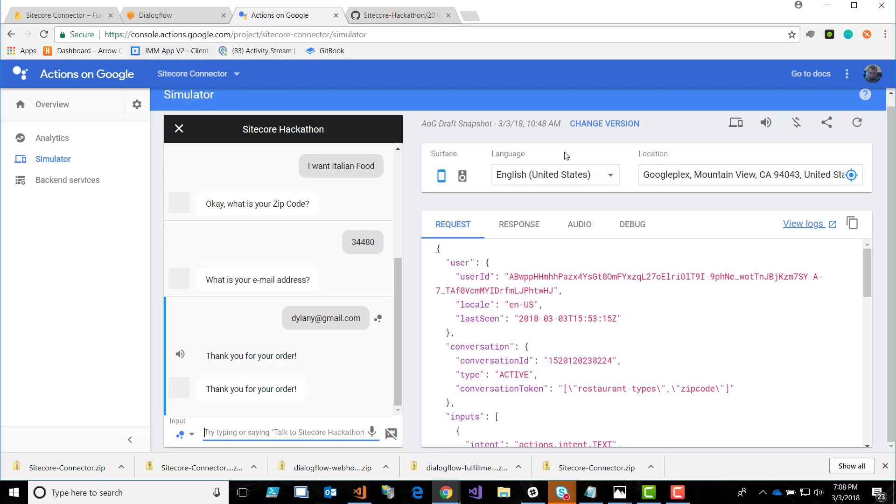
mouse_move(795, 123)
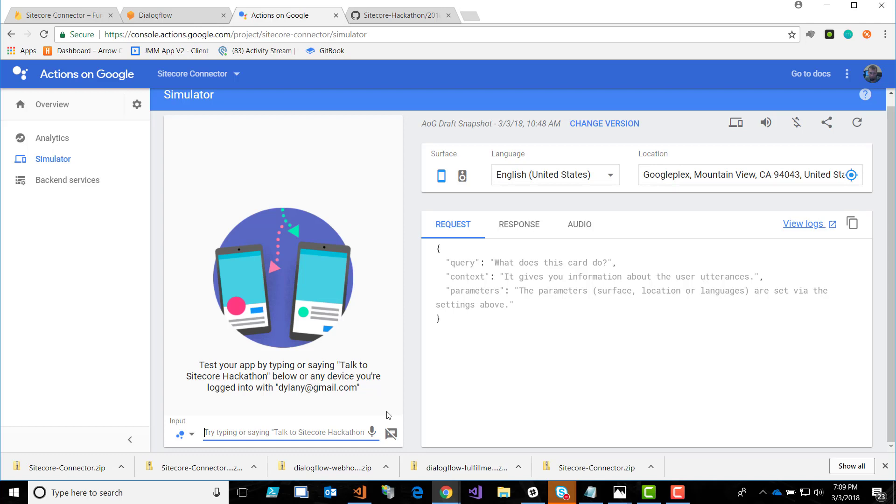
mouse_move(504, 295)
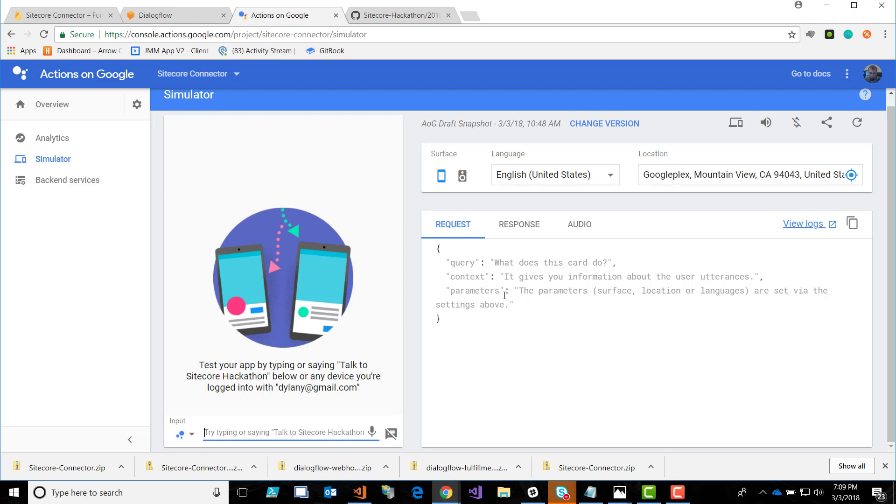
- Send the 'Talk to Sitecore Hackathon' suggestion to get the app's welcome greeting
type("Talk")
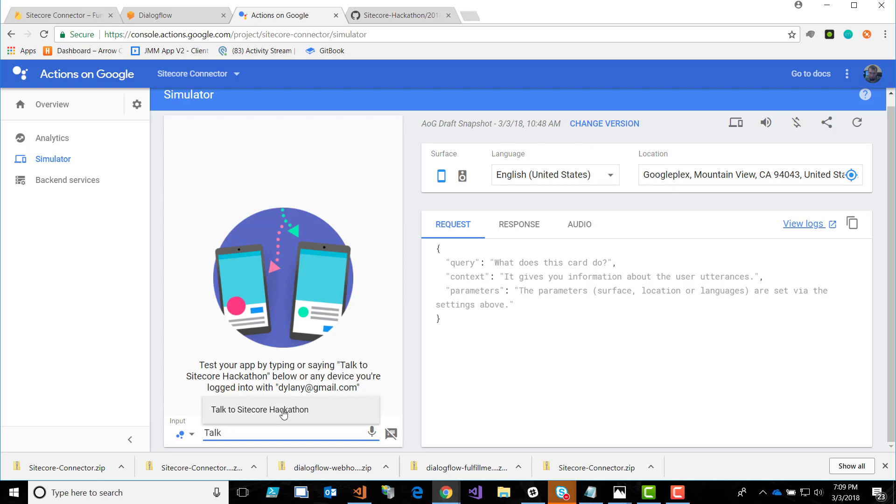
left_click(260, 409)
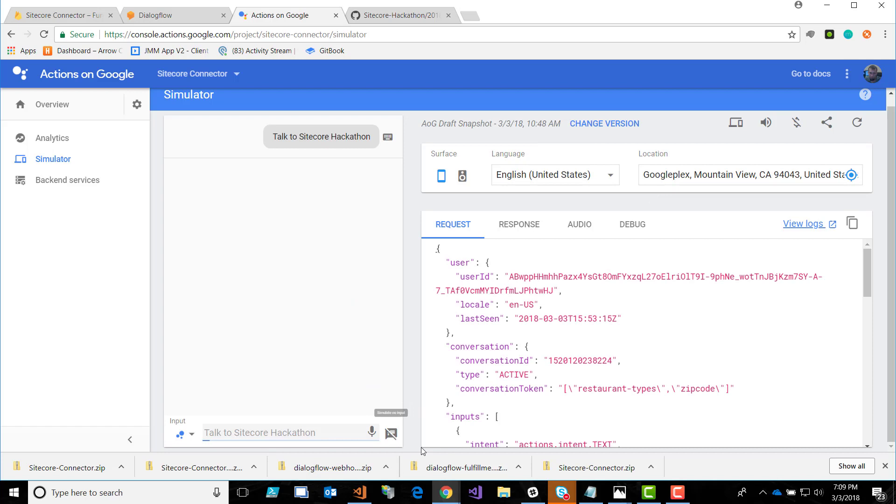
left_click(321, 136)
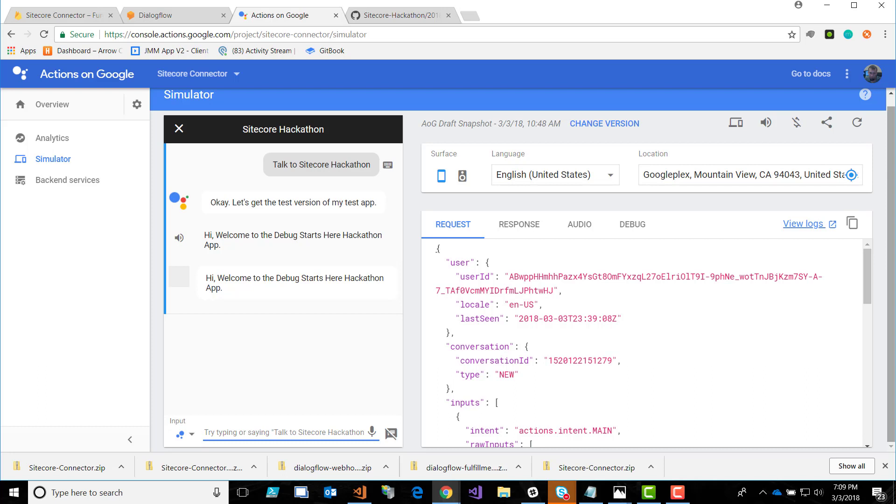
- Reply 'feed me' and then 'I want Italian food' until the app requests a zip code
type("I want")
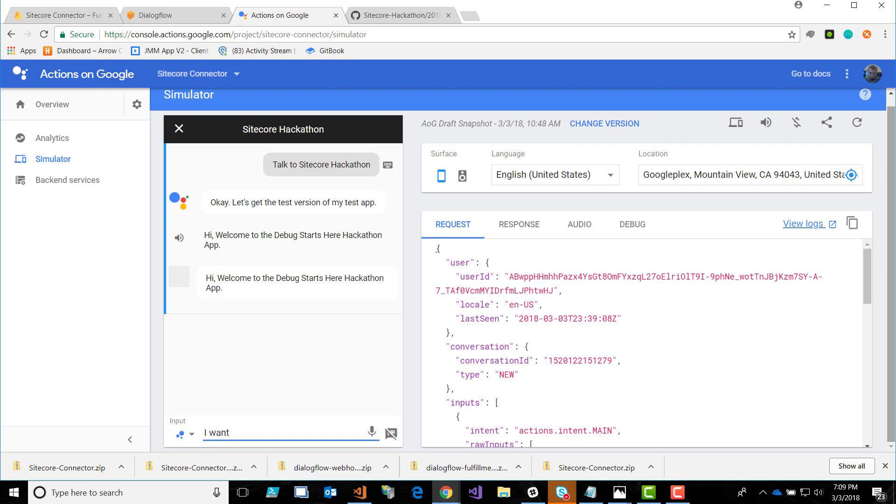
type("feed me")
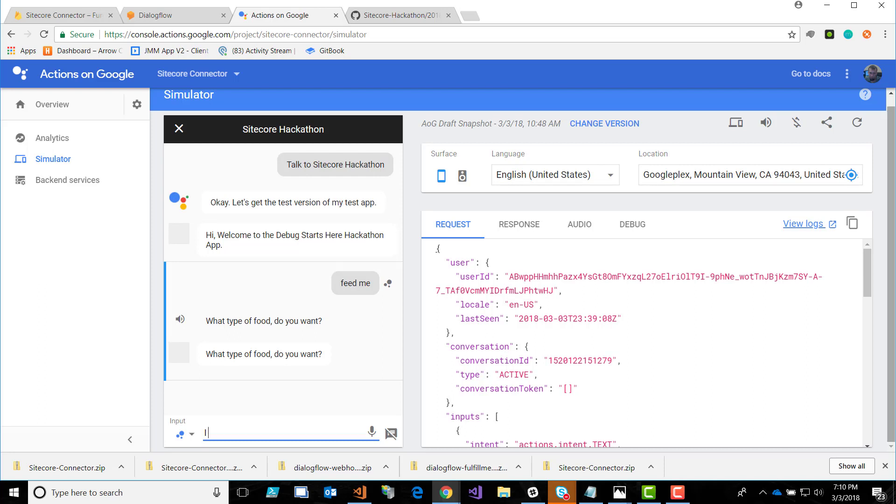
type("I want Ital")
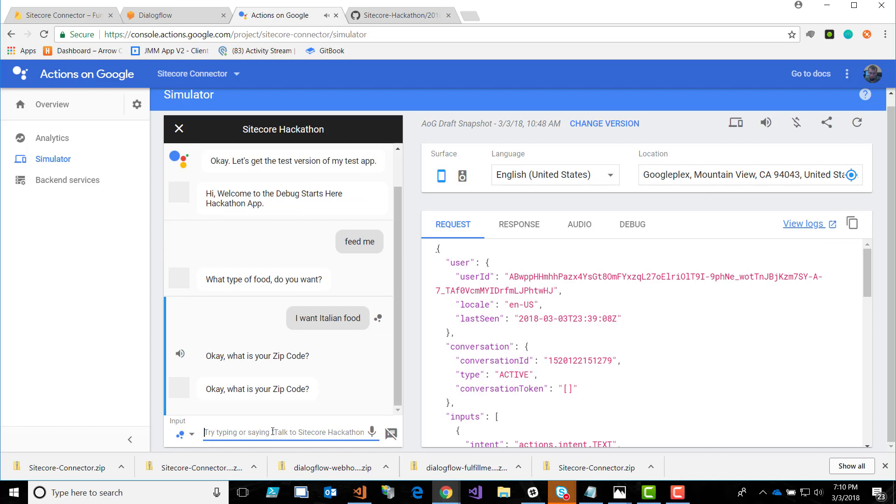
- Answer with zip code 33480 and an e-mail address to get 'Thank you for your order!'
type("33480")
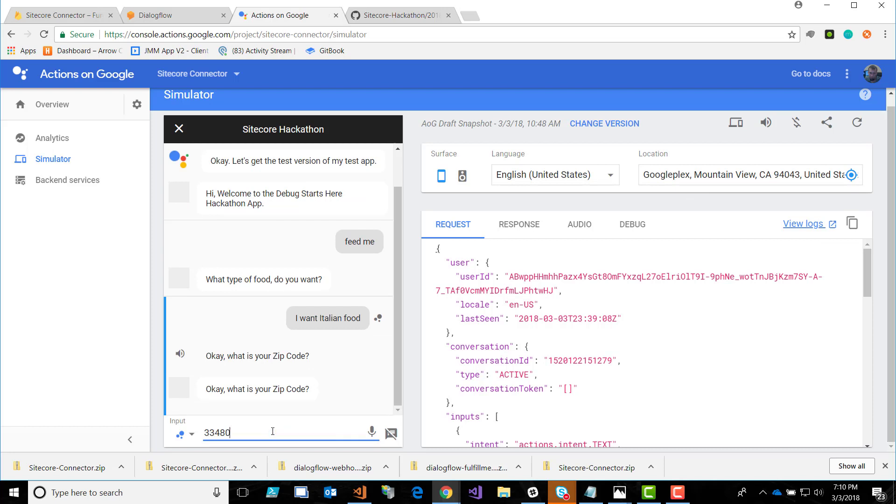
key("Enter")
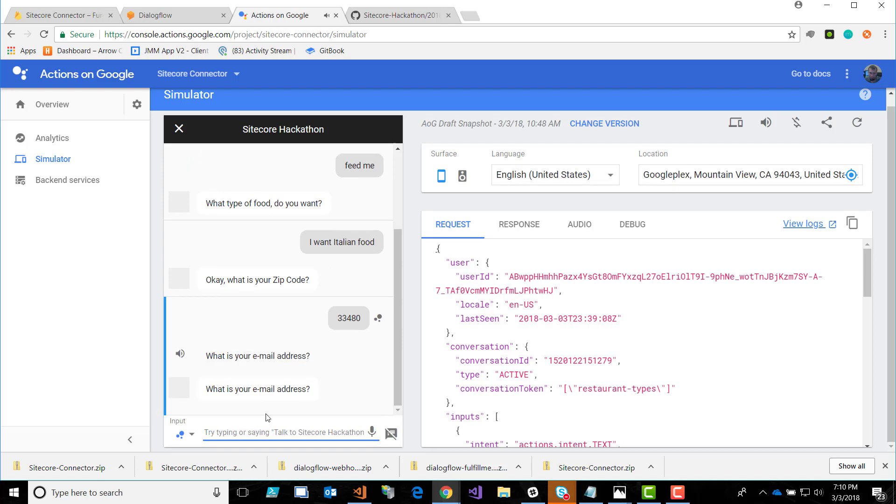
type("dyla")
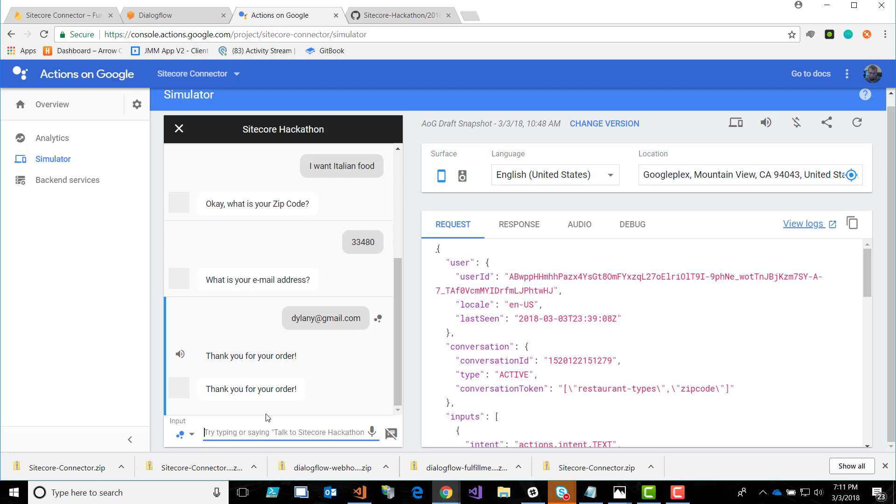
mouse_move(323, 323)
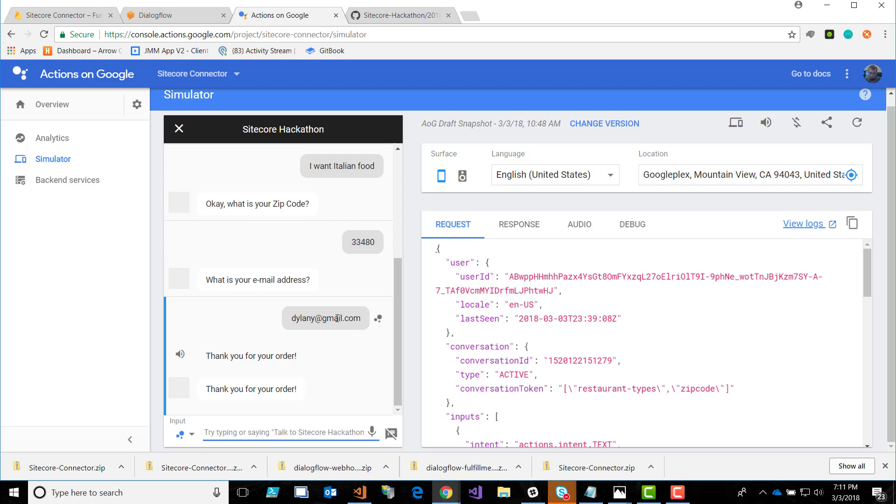
- Leave the finished simulator conversation and return to the Sitecore-Connector intents list in Dialogflow
left_click(229, 433)
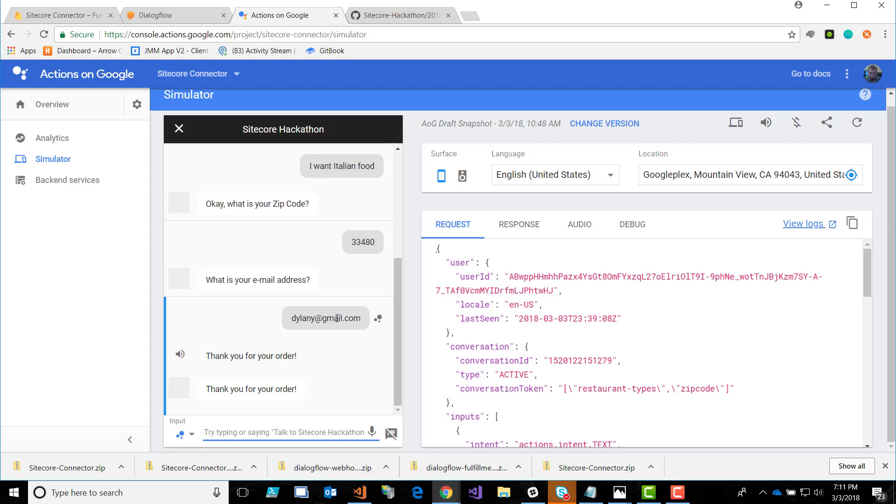
mouse_move(321, 229)
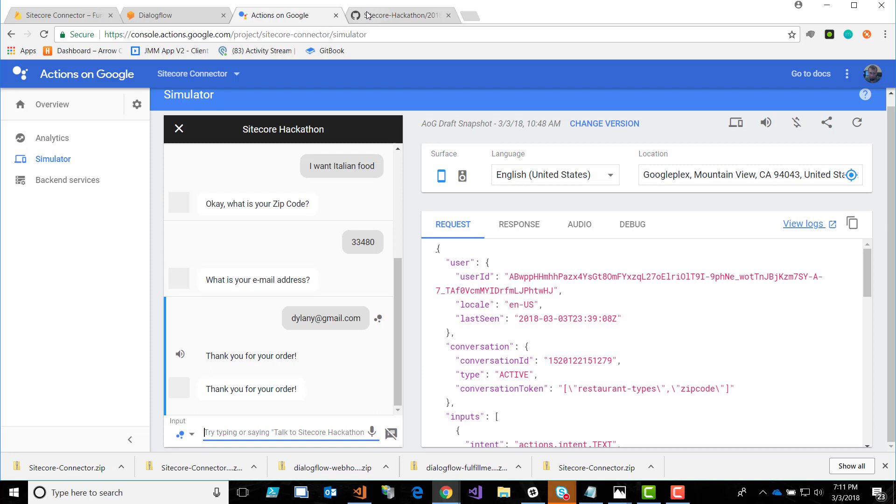
left_click(175, 15)
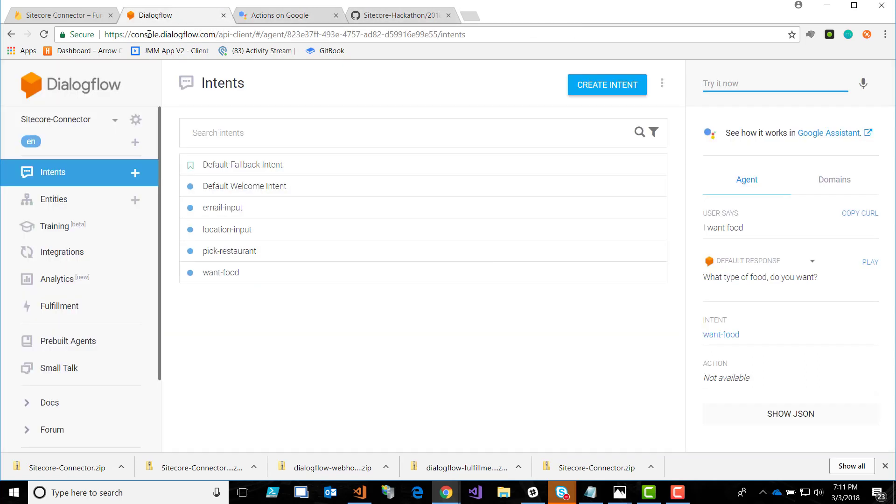